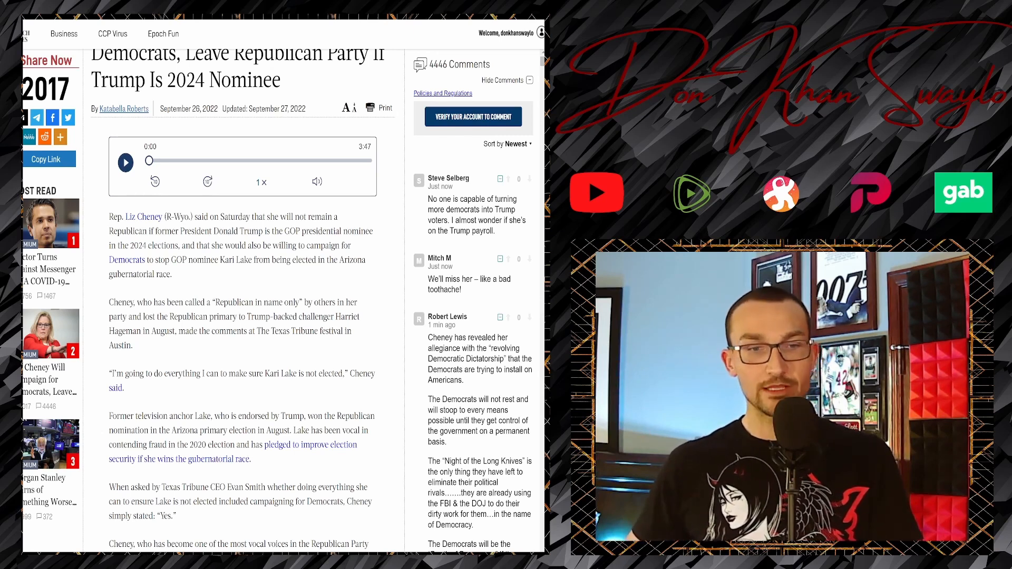
scroll(down, 3)
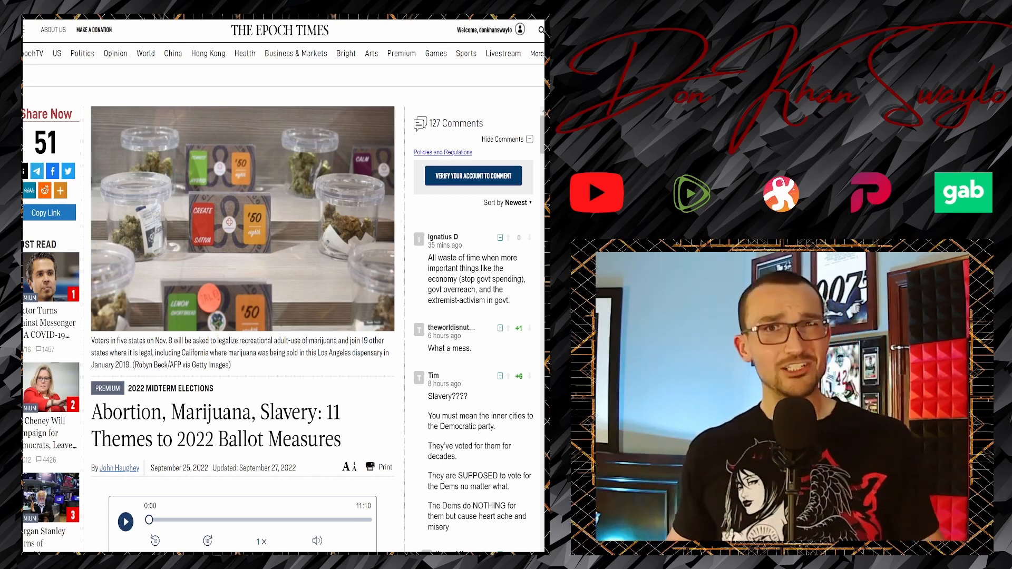
scroll(down, 3)
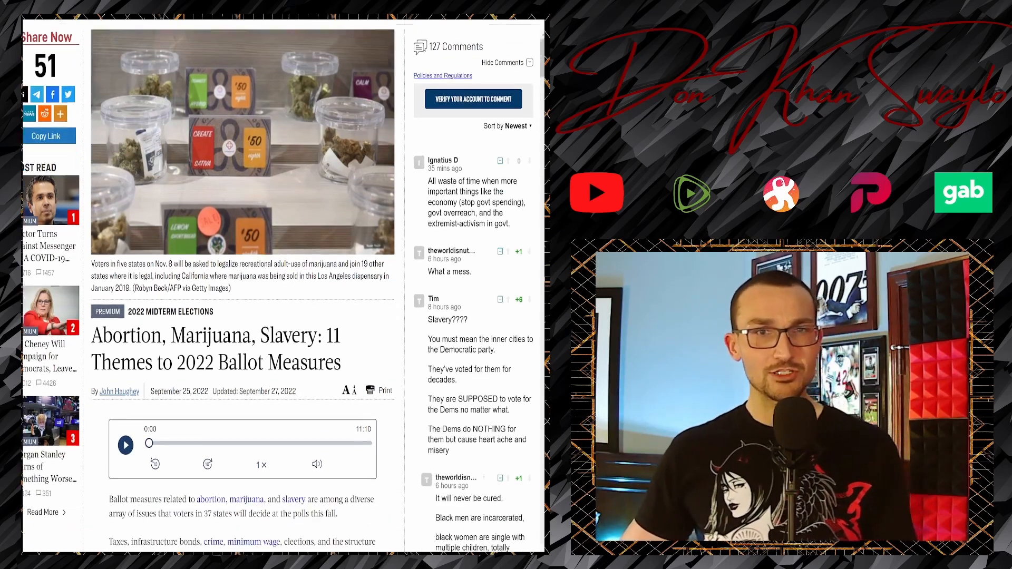
scroll(down, 3)
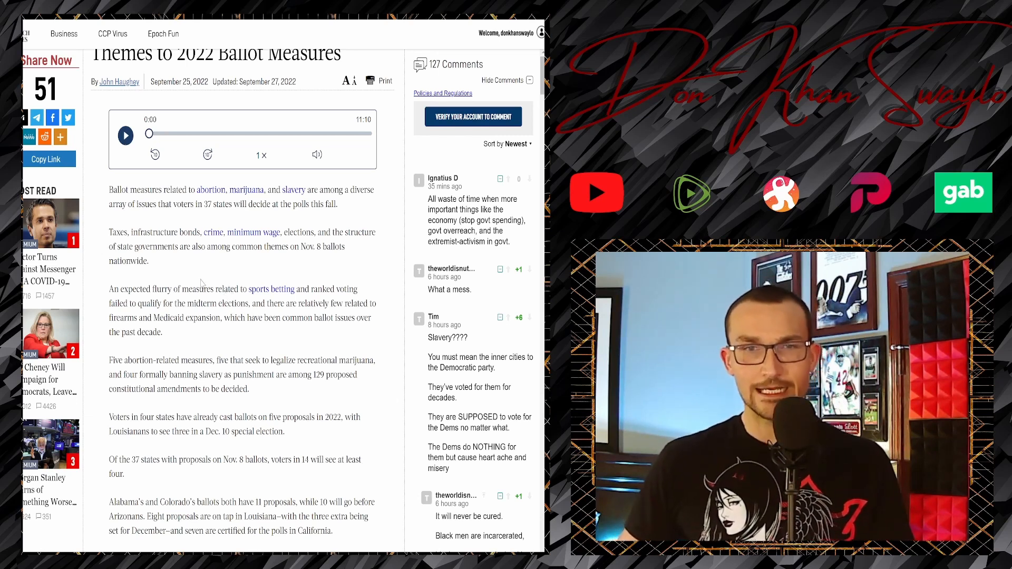
scroll(down, 3)
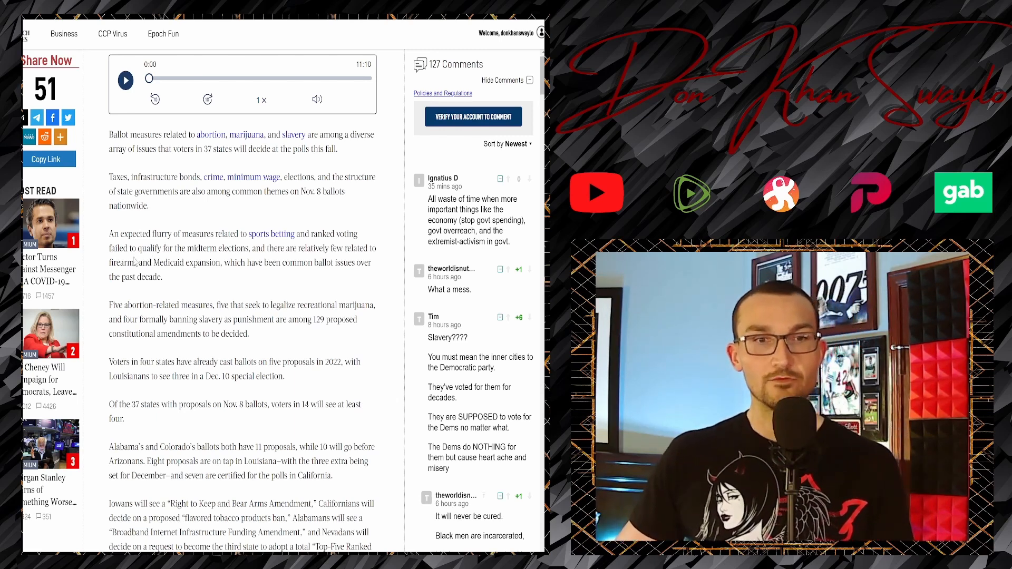
scroll(down, 3)
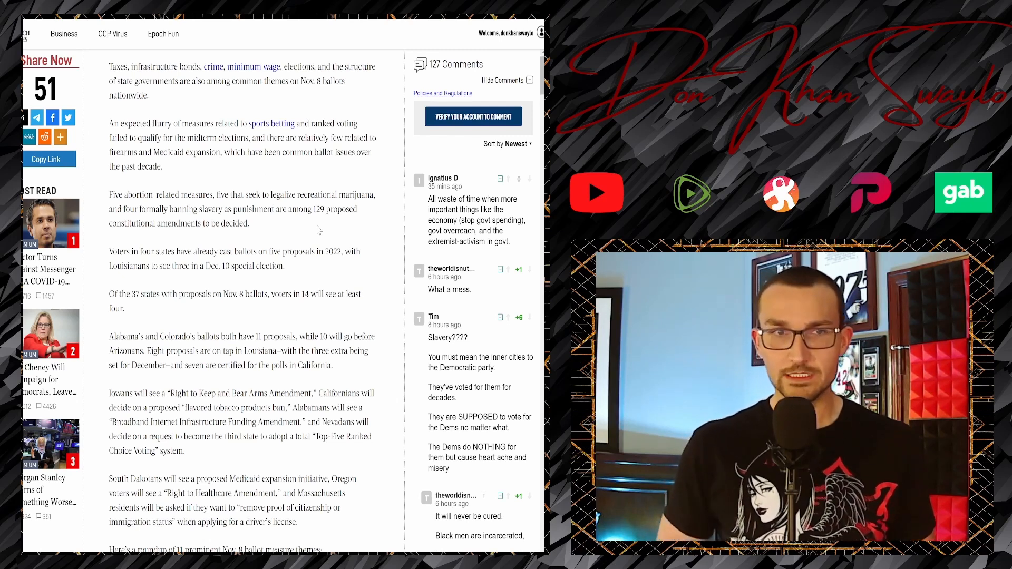
scroll(down, 3)
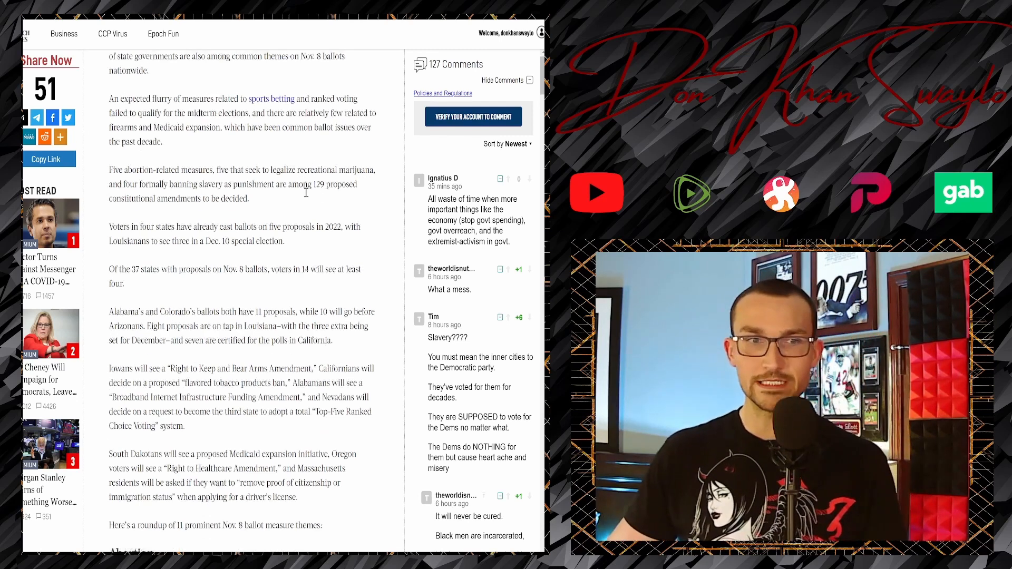
scroll(down, 3)
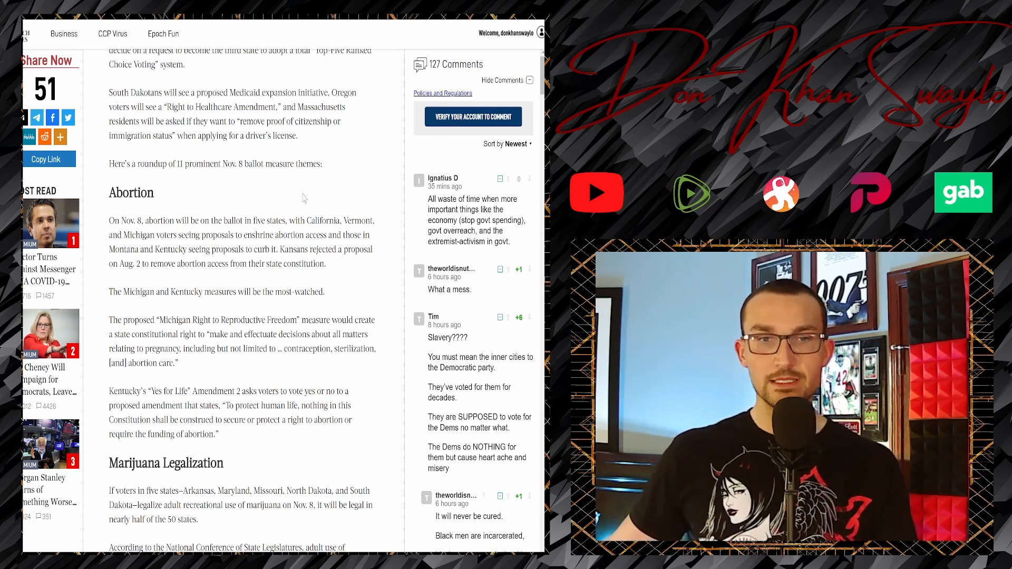
scroll(down, 3)
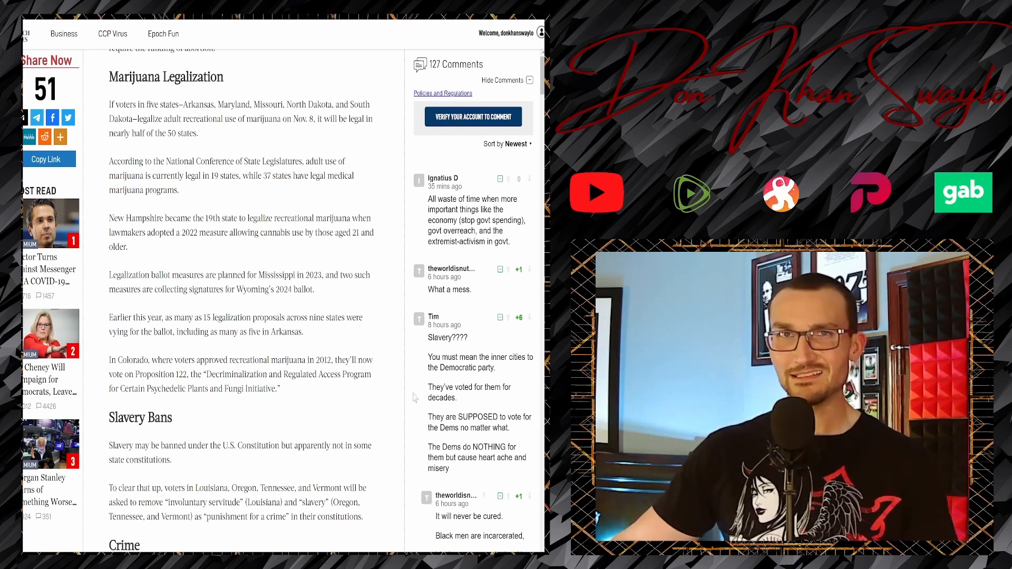
scroll(down, 3)
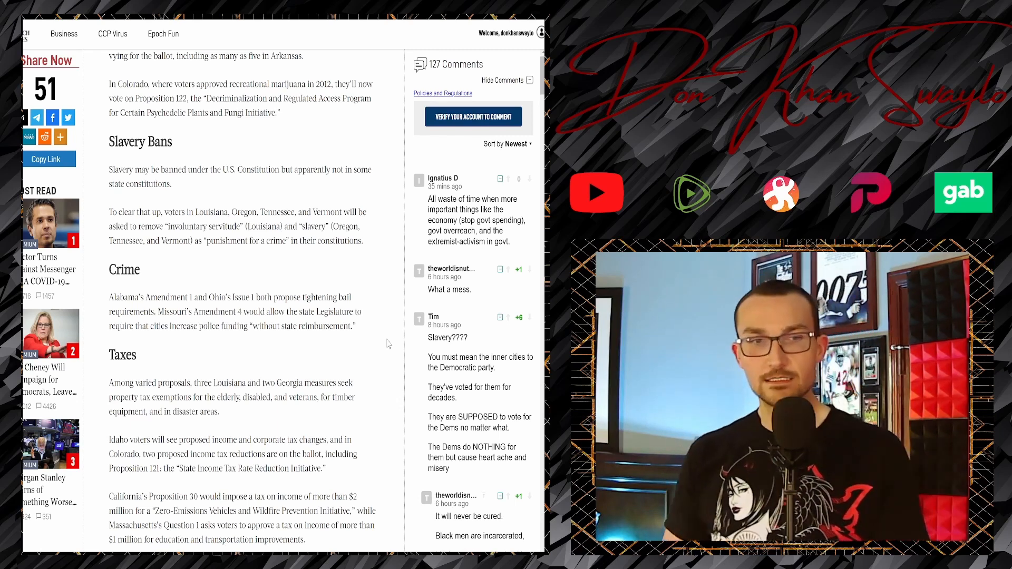
scroll(down, 3)
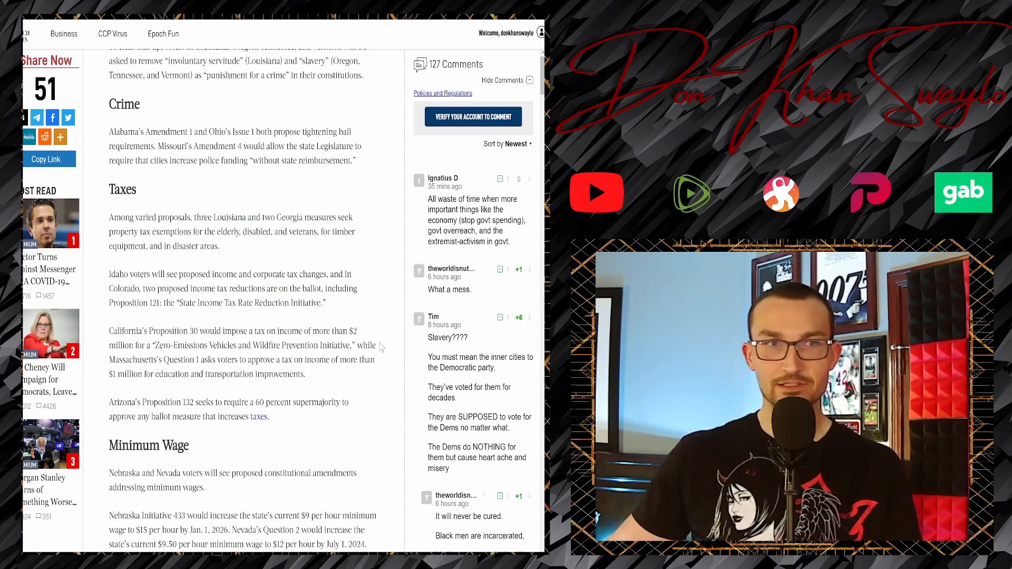
scroll(down, 3)
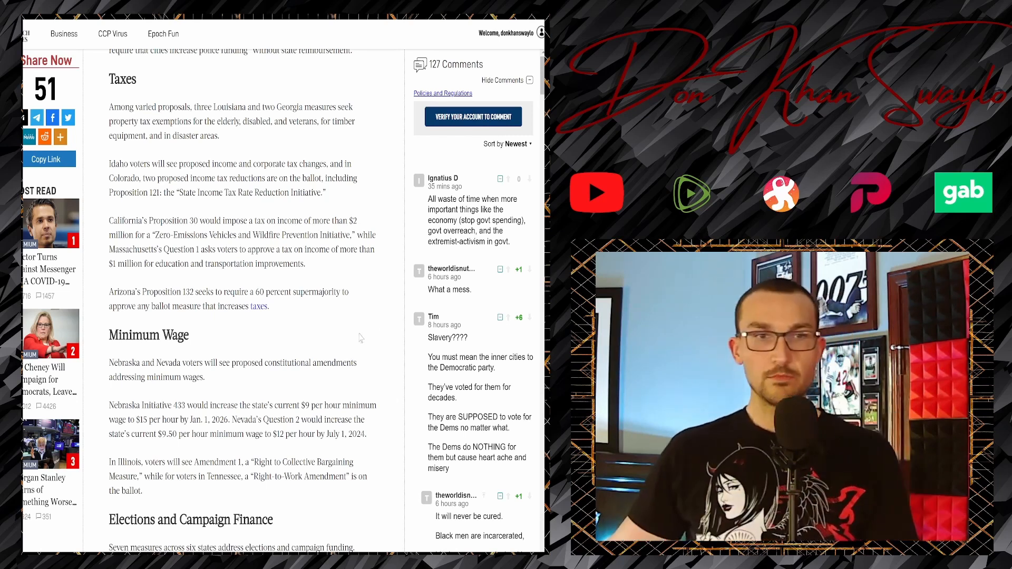
scroll(down, 3)
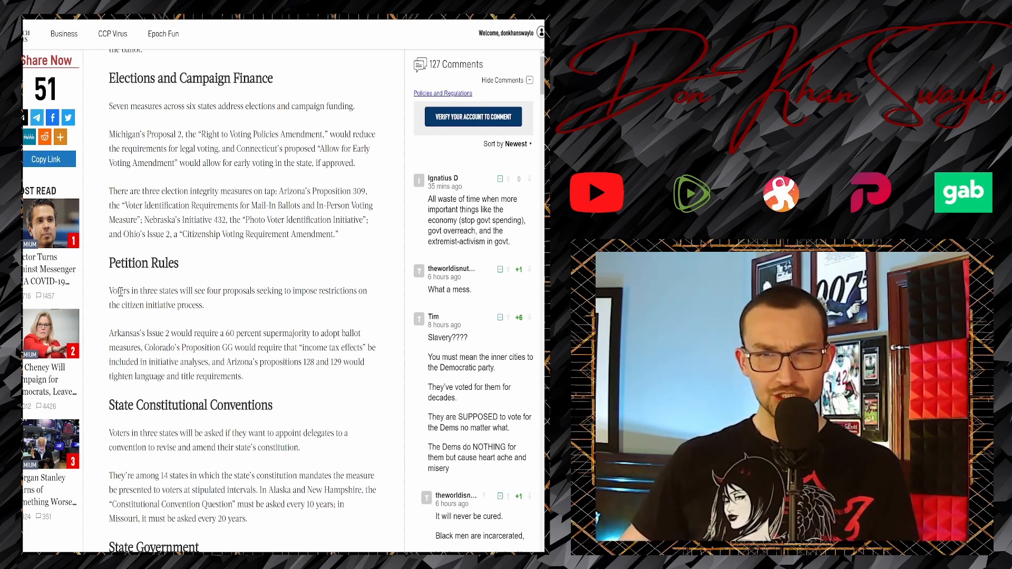
scroll(down, 3)
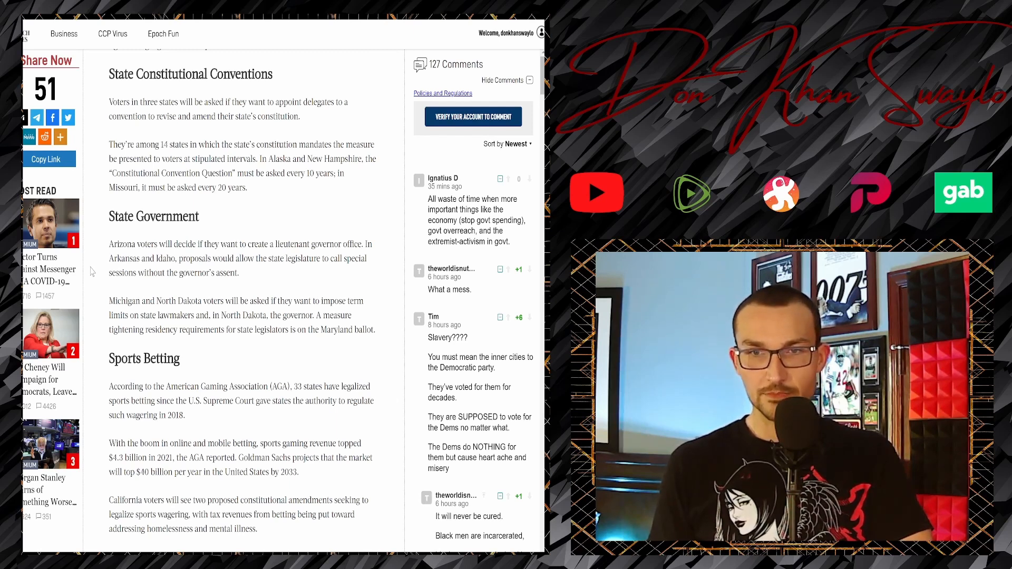
scroll(down, 3)
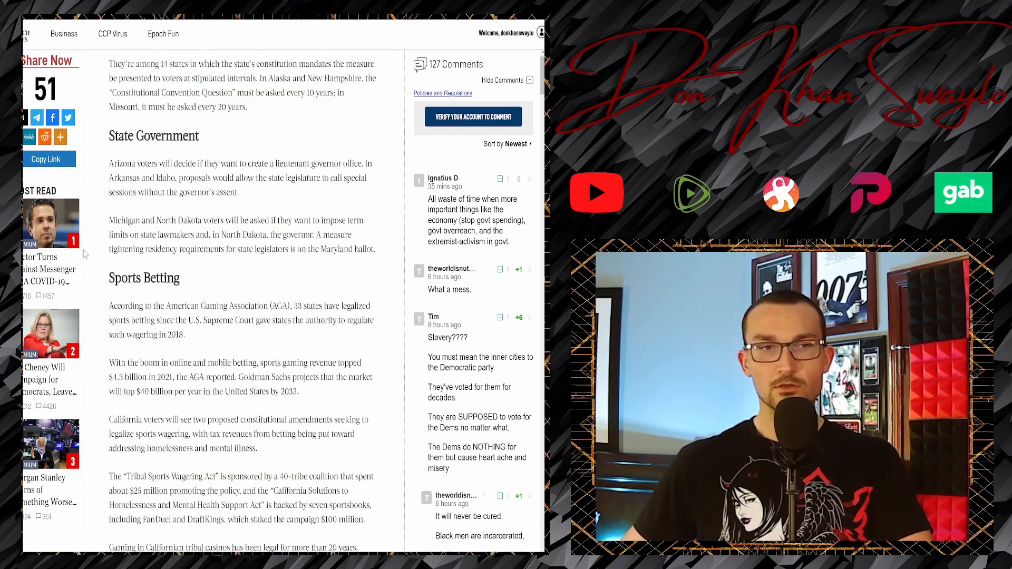
scroll(down, 3)
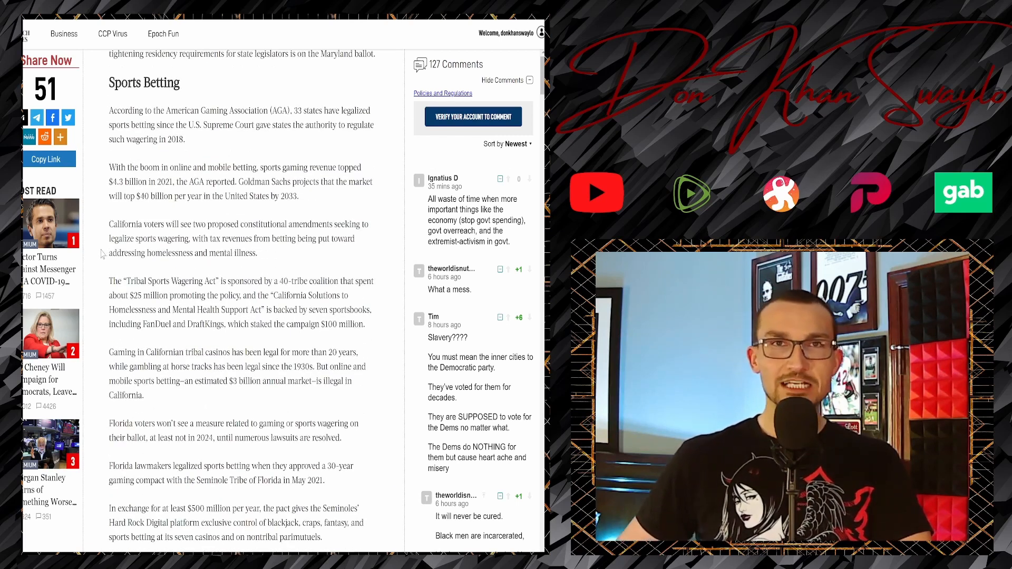